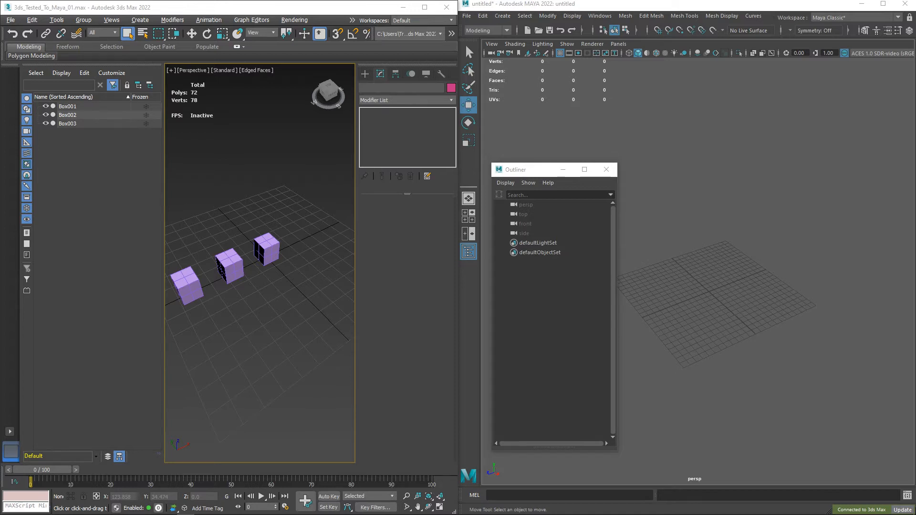
Select Box001 and view its cross-shaped UV layout in the UV editor, then close it.
{"action": "left_click", "coordinate": [266, 246]}
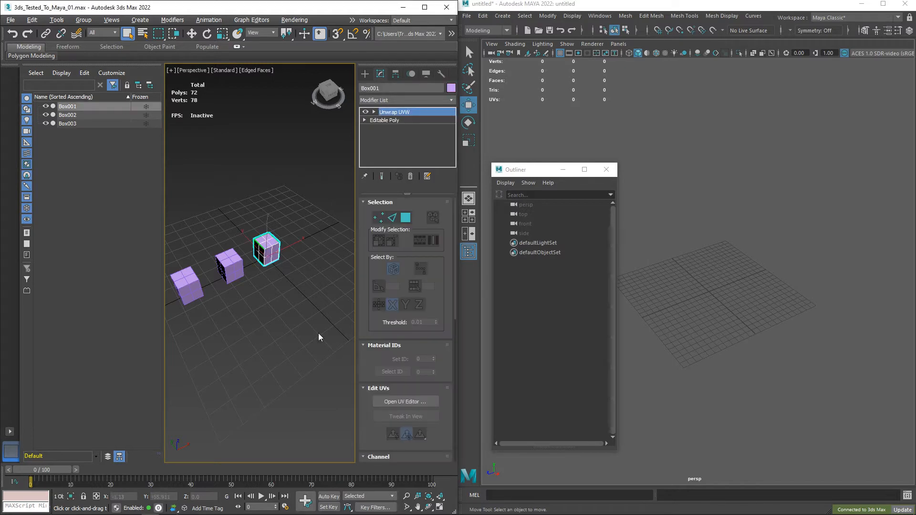
{"action": "mouse_move", "coordinate": [283, 344]}
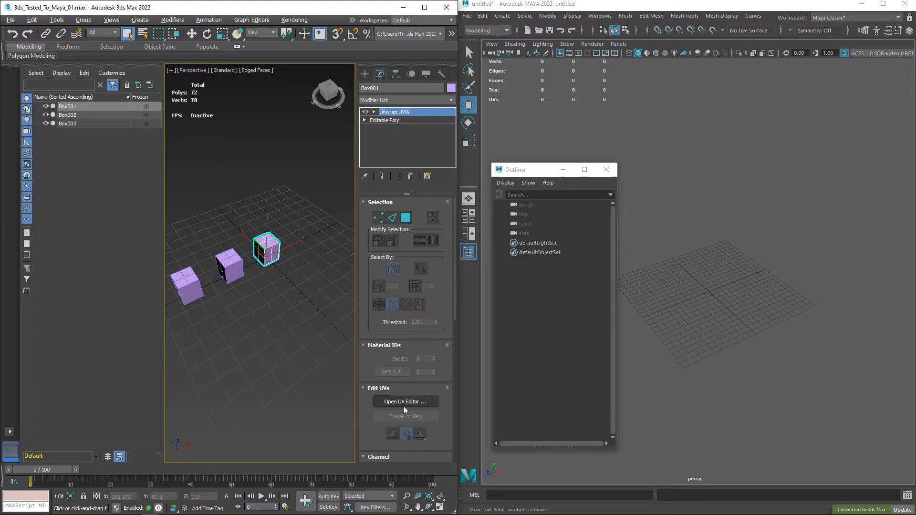
{"action": "left_click", "coordinate": [405, 402]}
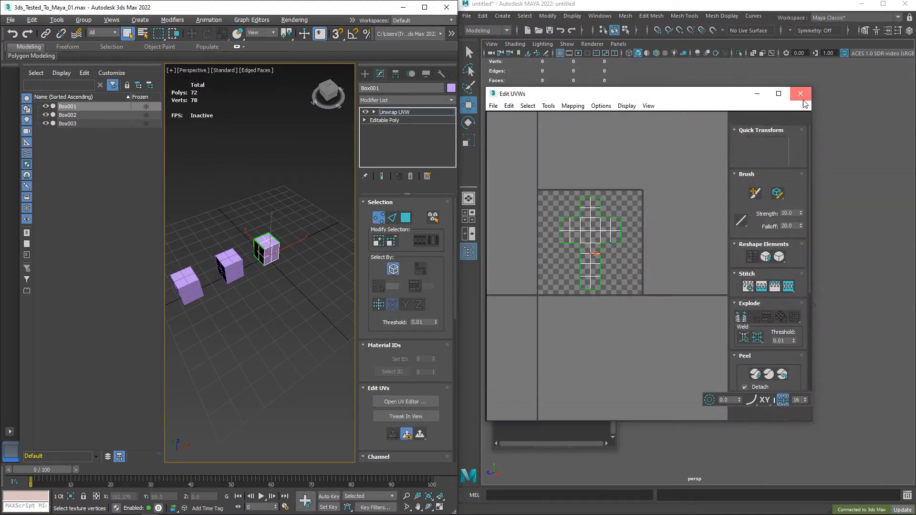
{"action": "left_click", "coordinate": [800, 93]}
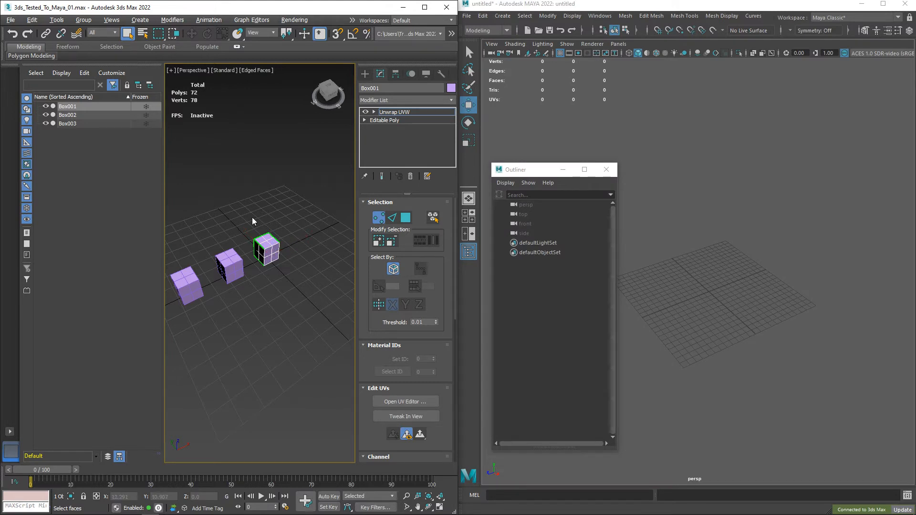
Send Box001 to Maya as a new scene via Send to, discarding Maya's untitled scene without saving.
{"action": "left_click", "coordinate": [9, 19]}
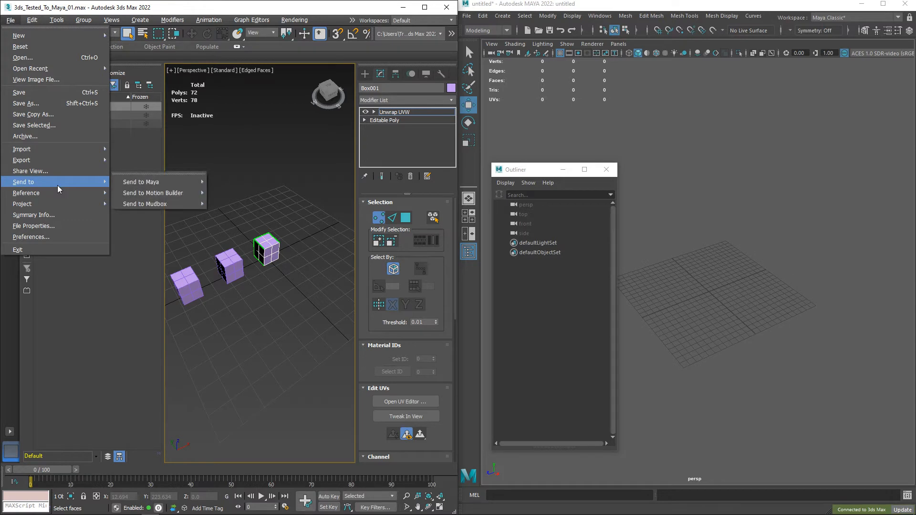
{"action": "mouse_move", "coordinate": [140, 181]}
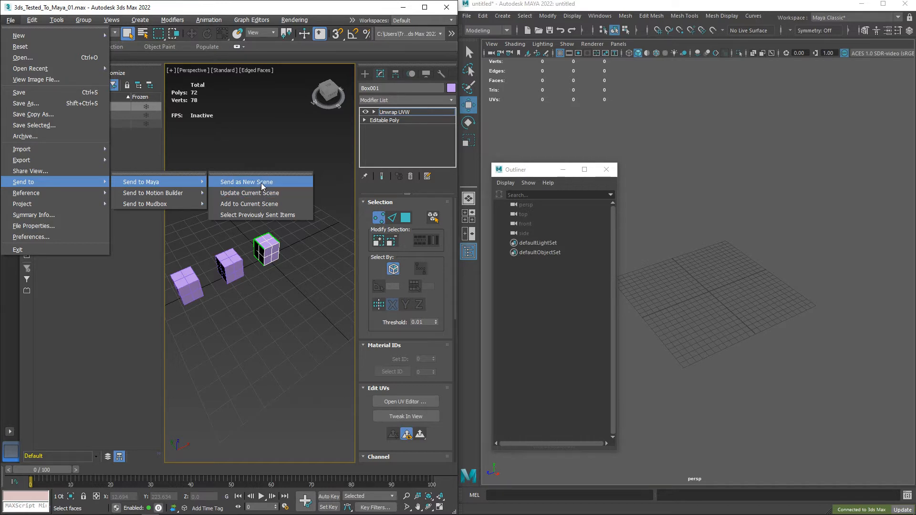
{"action": "left_click", "coordinate": [245, 182]}
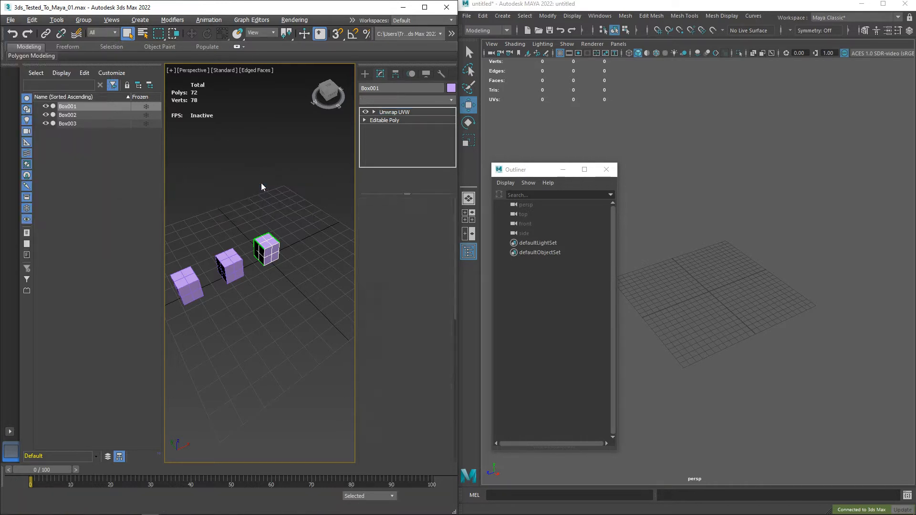
{"action": "left_click", "coordinate": [394, 112]}
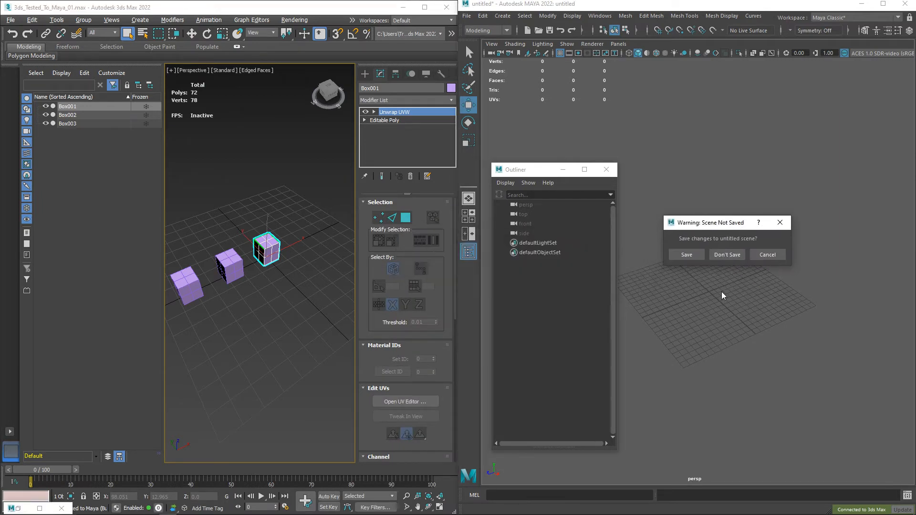
{"action": "mouse_move", "coordinate": [733, 277]}
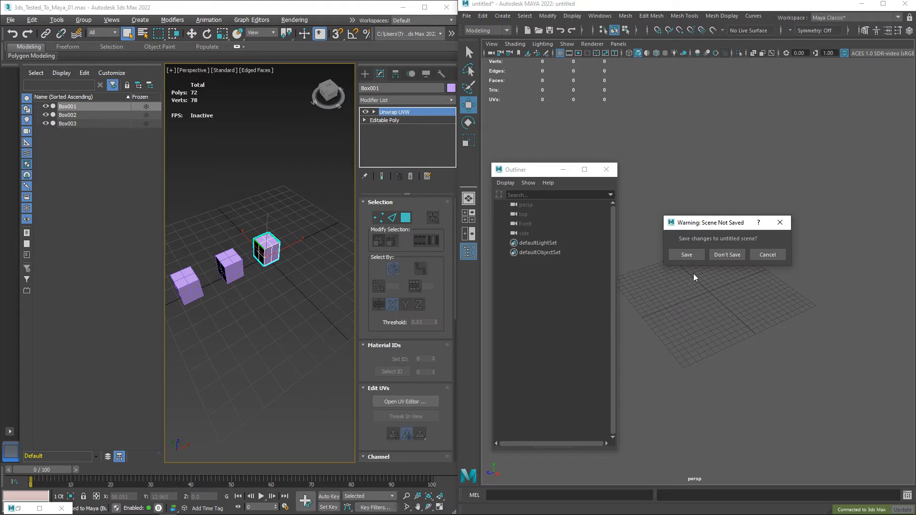
{"action": "left_click", "coordinate": [727, 254]}
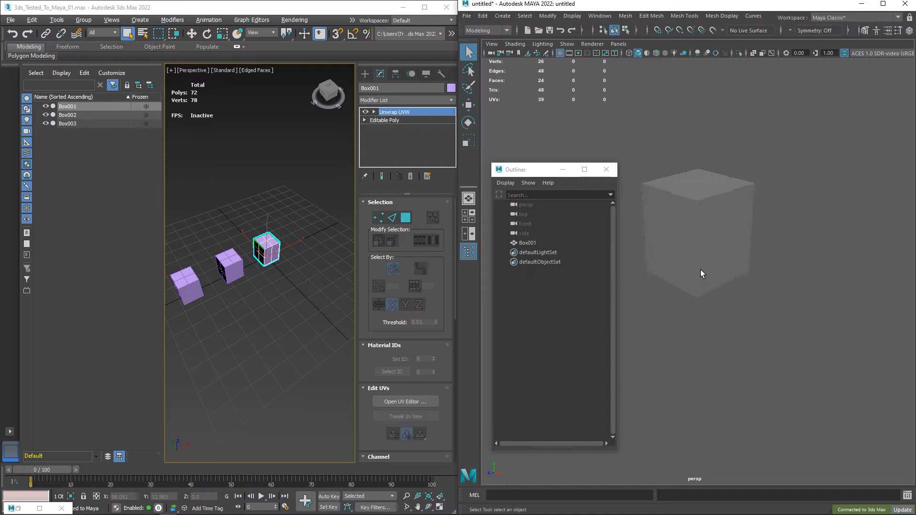
Select the received Box001 in Maya's Outliner to check its 26 vertices, 24 faces and 39 UVs.
{"action": "left_click", "coordinate": [528, 242]}
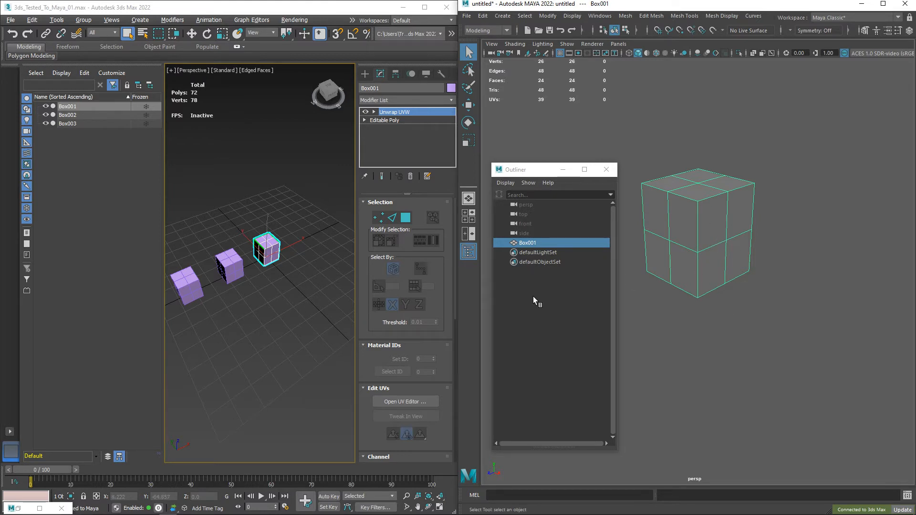
{"action": "mouse_move", "coordinate": [761, 307]}
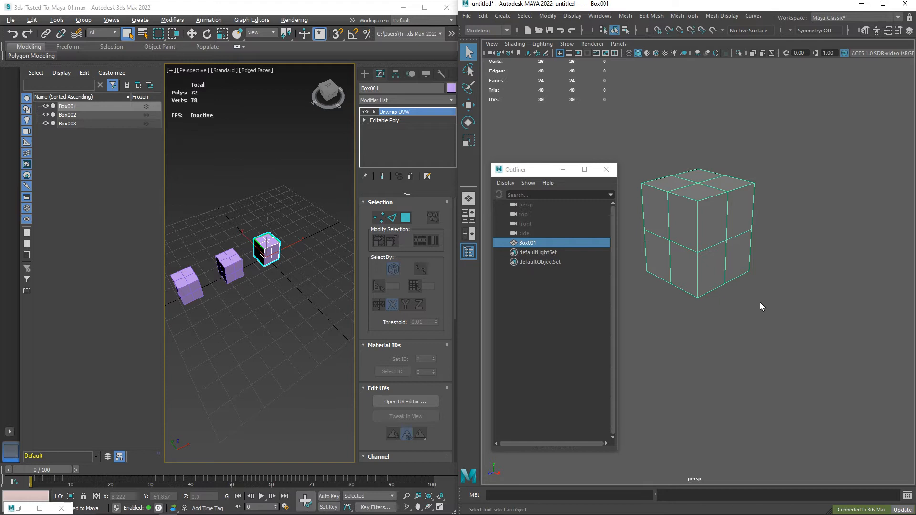
{"action": "mouse_move", "coordinate": [698, 316]}
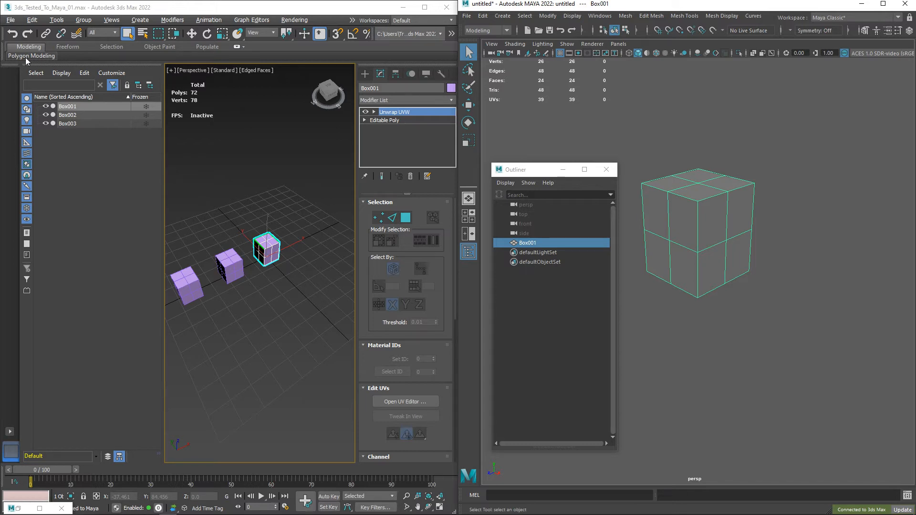
Export the scene as FBX named 'asdsa' with the file format set to ASCII.
{"action": "left_click", "coordinate": [9, 19]}
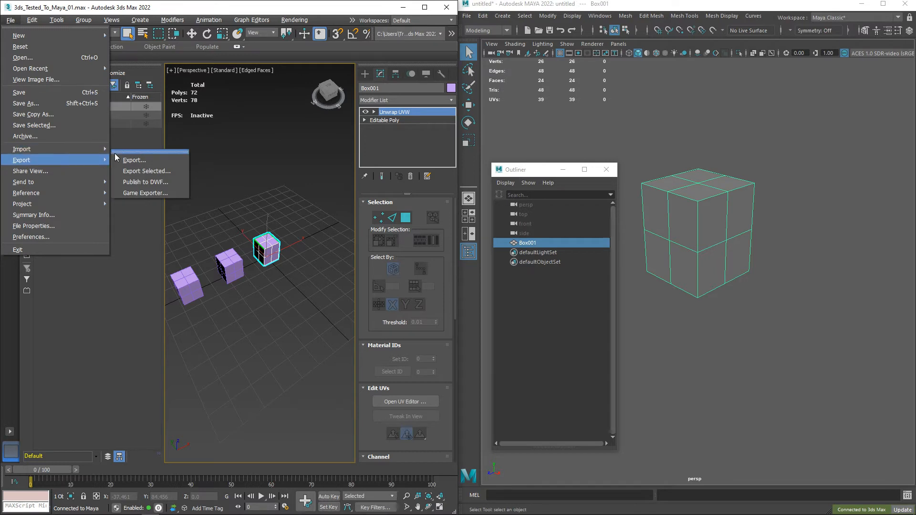
{"action": "left_click", "coordinate": [134, 159]}
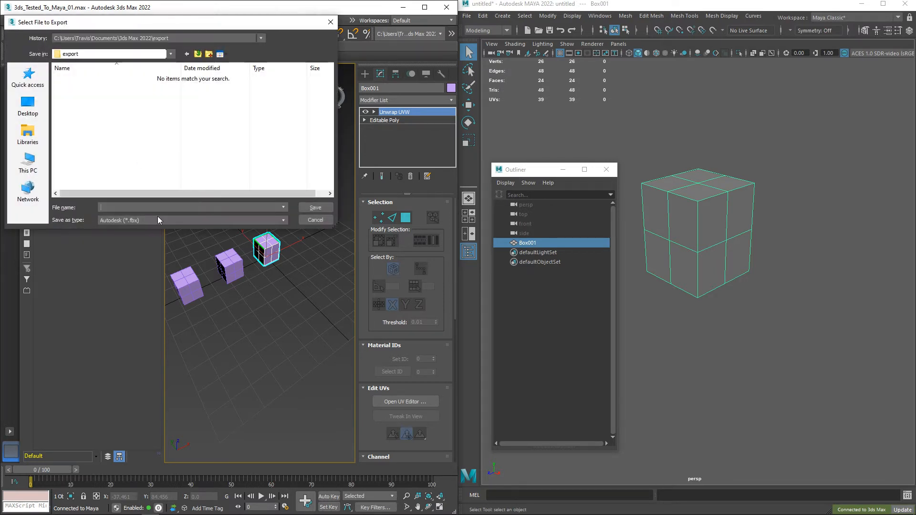
{"action": "type", "text": "asdsa"}
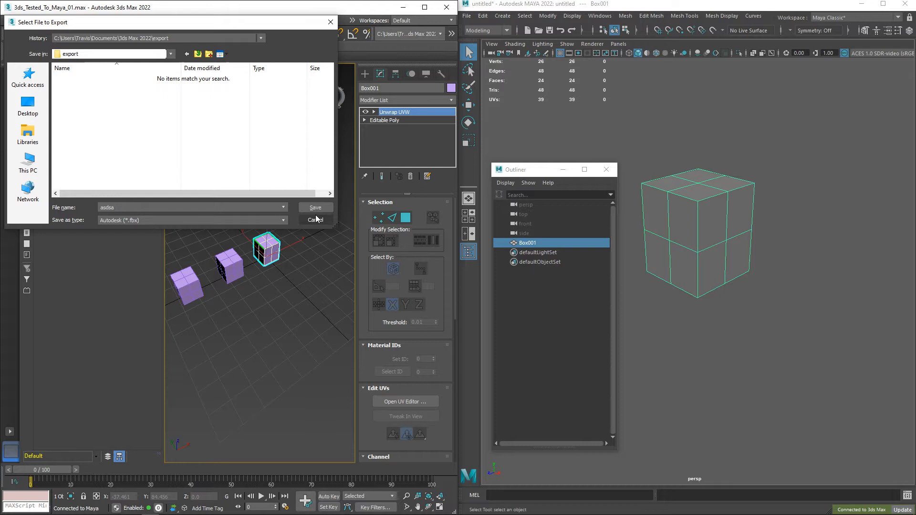
{"action": "left_click", "coordinate": [316, 221]}
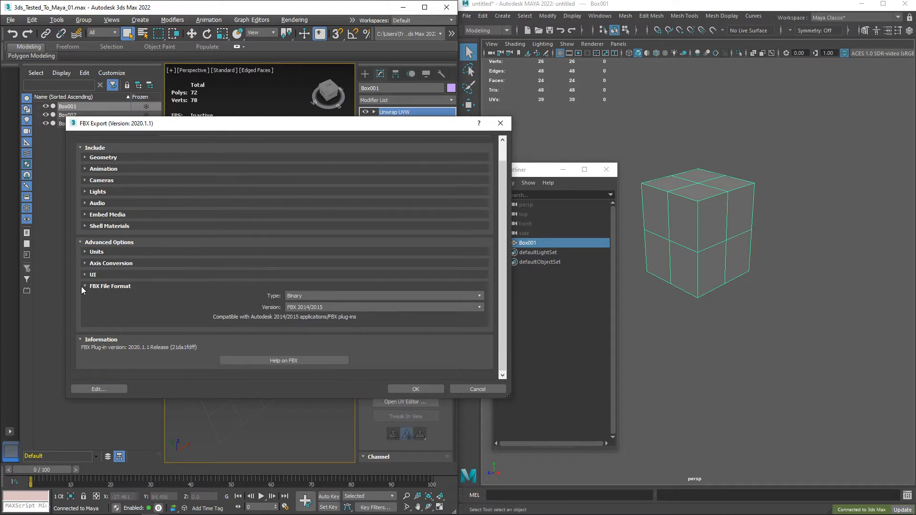
{"action": "mouse_move", "coordinate": [98, 292]}
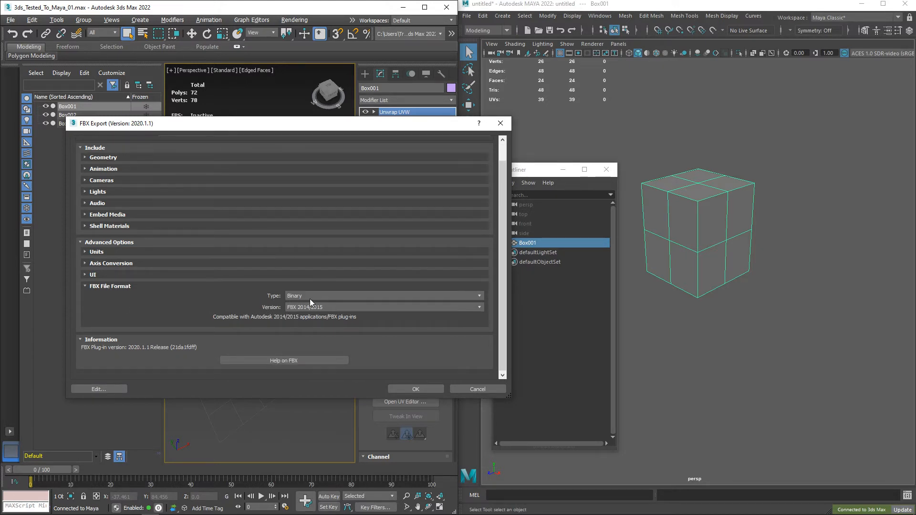
{"action": "left_click", "coordinate": [384, 295]}
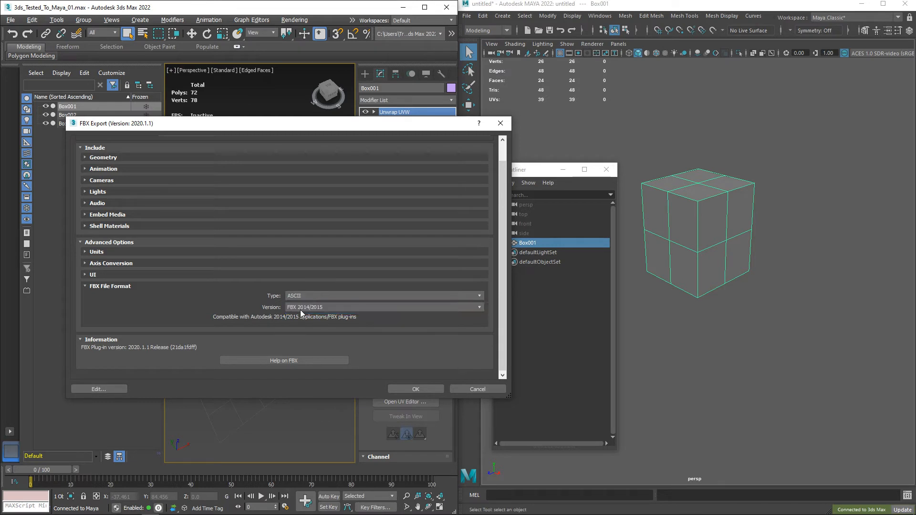
{"action": "left_click", "coordinate": [415, 389]}
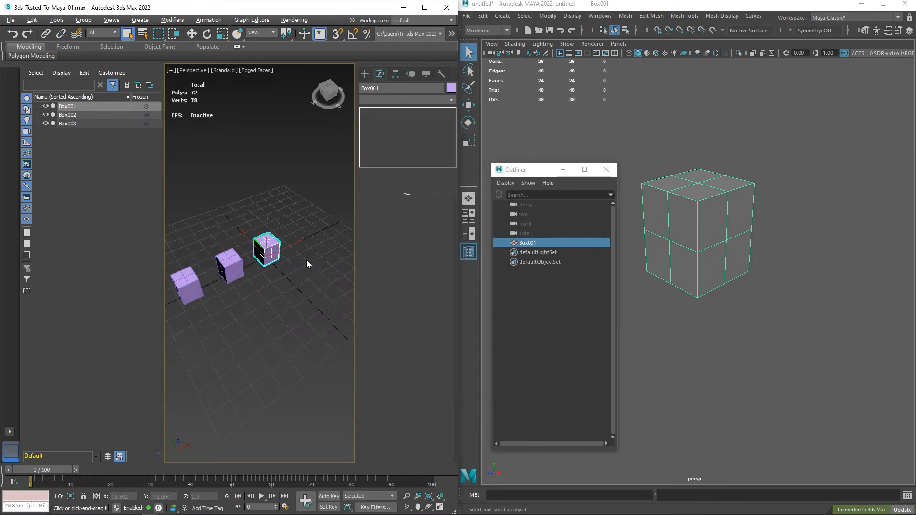
Add a Turn to Poly modifier on Box001 with Limit Polygon Size enabled at Max Size 4.
{"action": "left_click", "coordinate": [405, 100]}
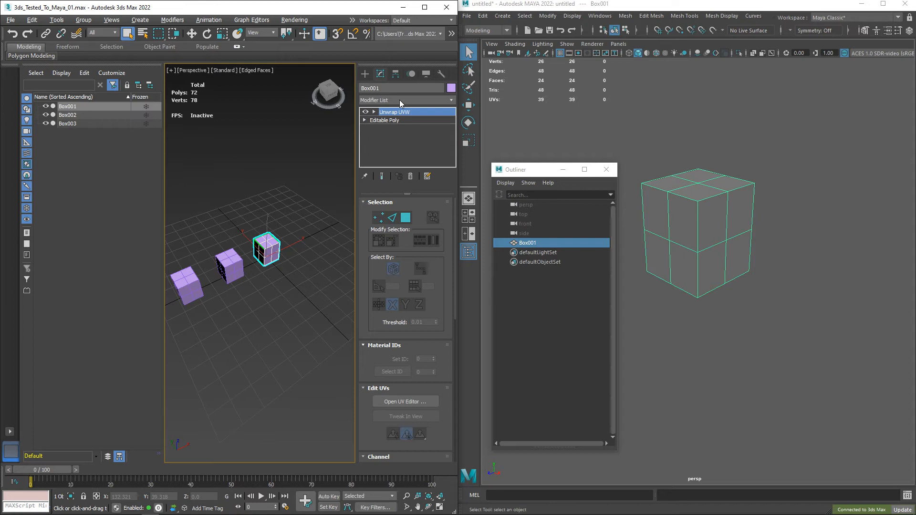
{"action": "left_click", "coordinate": [406, 100]}
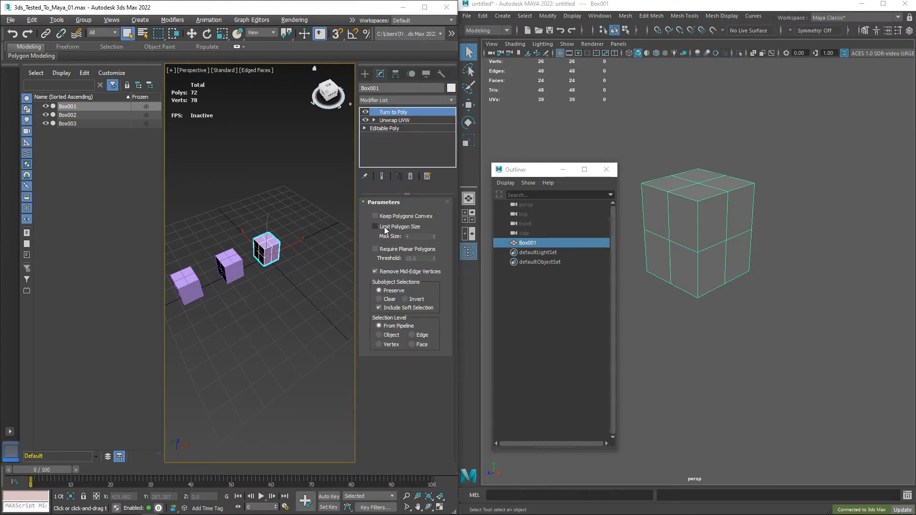
{"action": "left_click", "coordinate": [375, 227]}
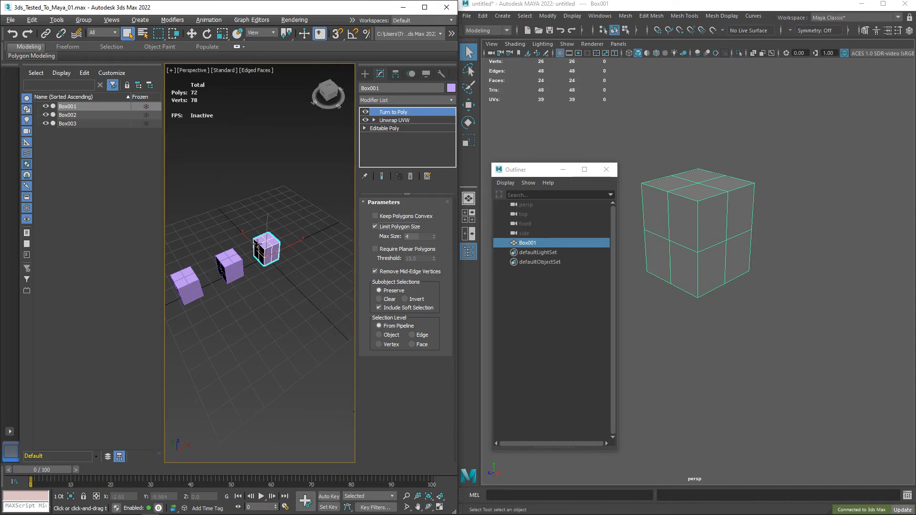
{"action": "left_click", "coordinate": [10, 19]}
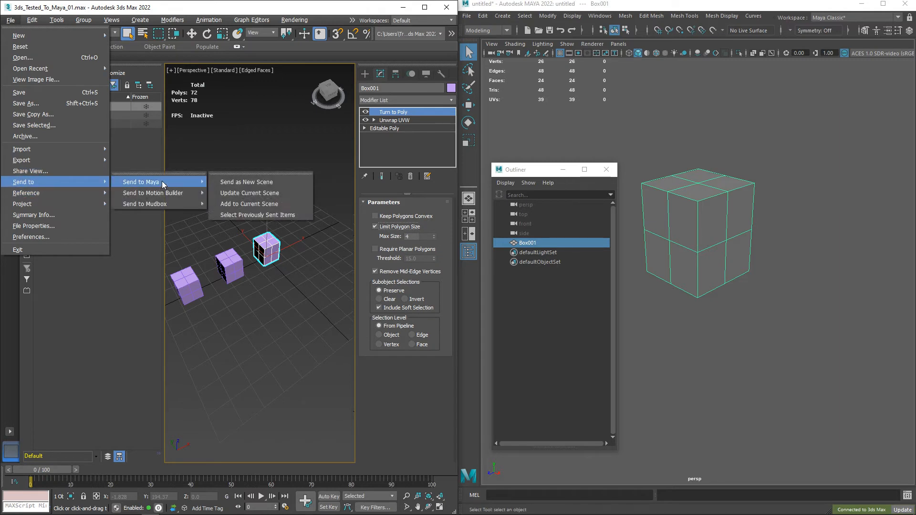
{"action": "mouse_move", "coordinate": [260, 182]}
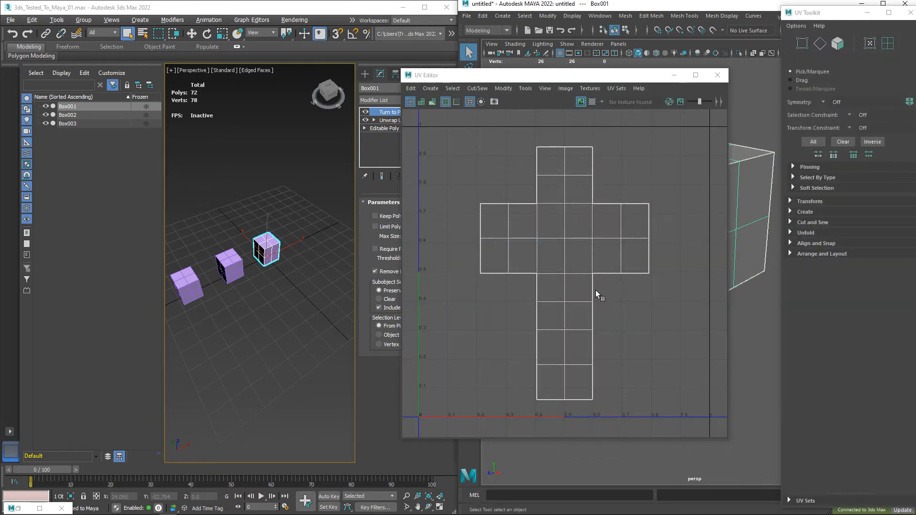
{"action": "mouse_move", "coordinate": [718, 74]}
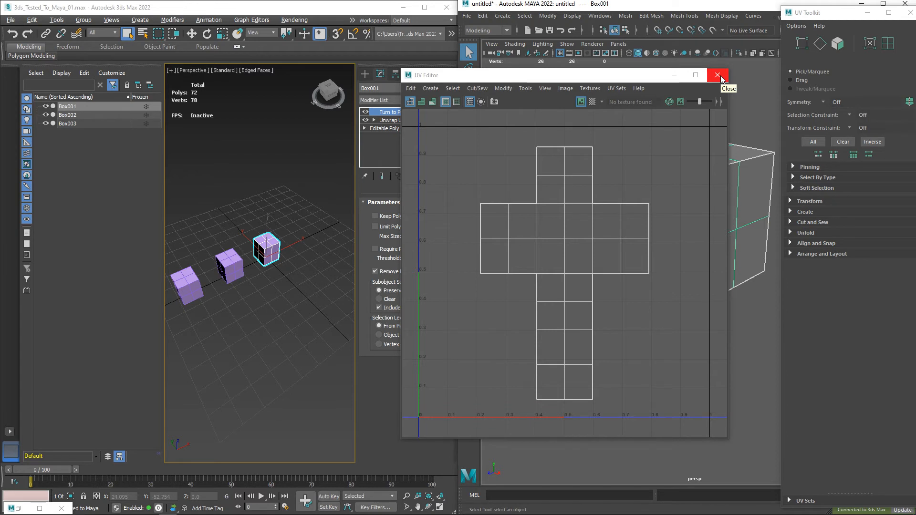
Close Maya's UV Editor after confirming the cross-shaped UV unwrap is intact.
{"action": "left_click", "coordinate": [717, 74]}
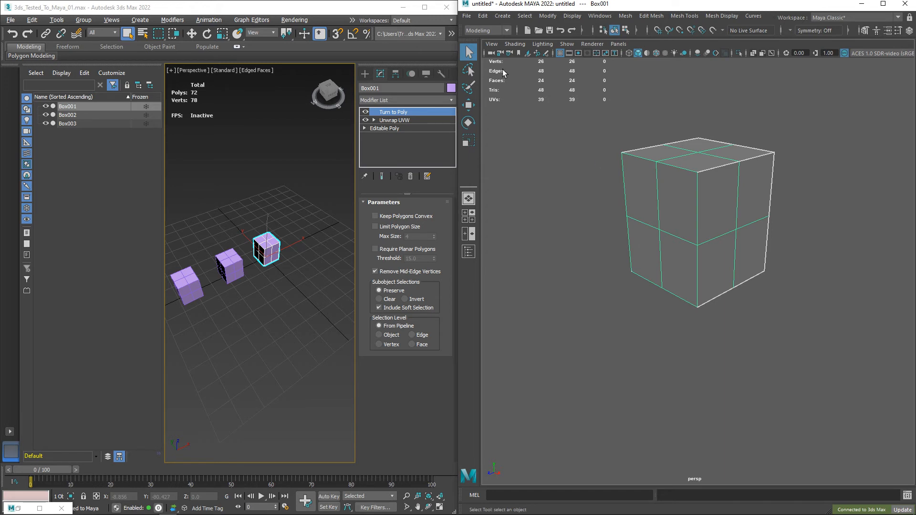
Send the box from Maya back to 3ds Max as a new scene.
{"action": "left_click", "coordinate": [466, 16]}
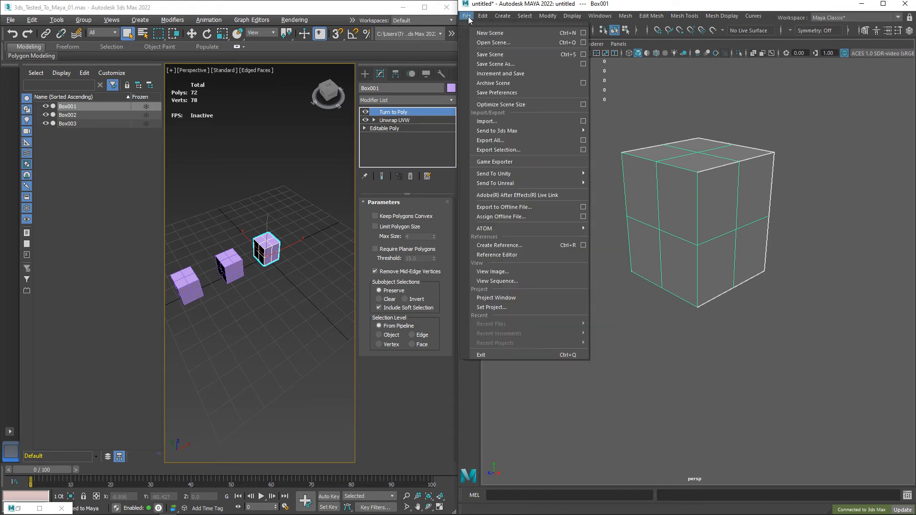
{"action": "mouse_move", "coordinate": [493, 116]}
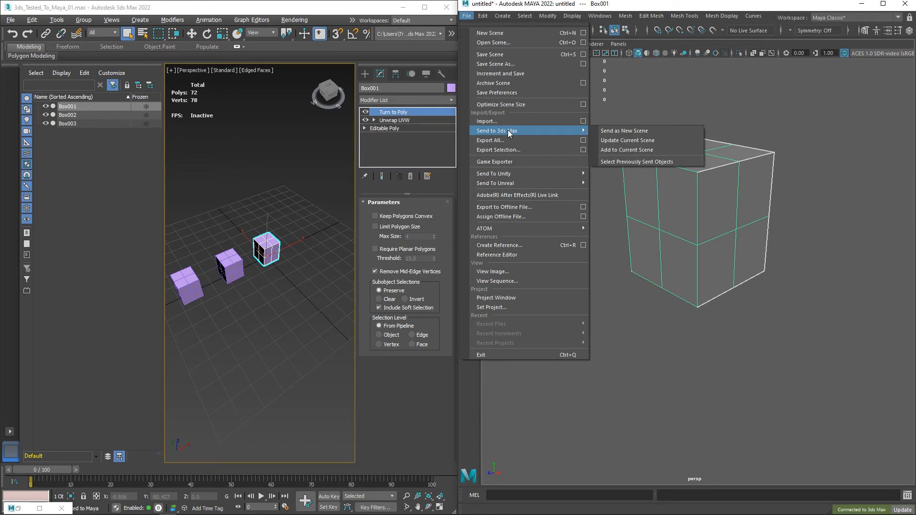
{"action": "mouse_move", "coordinate": [634, 130]}
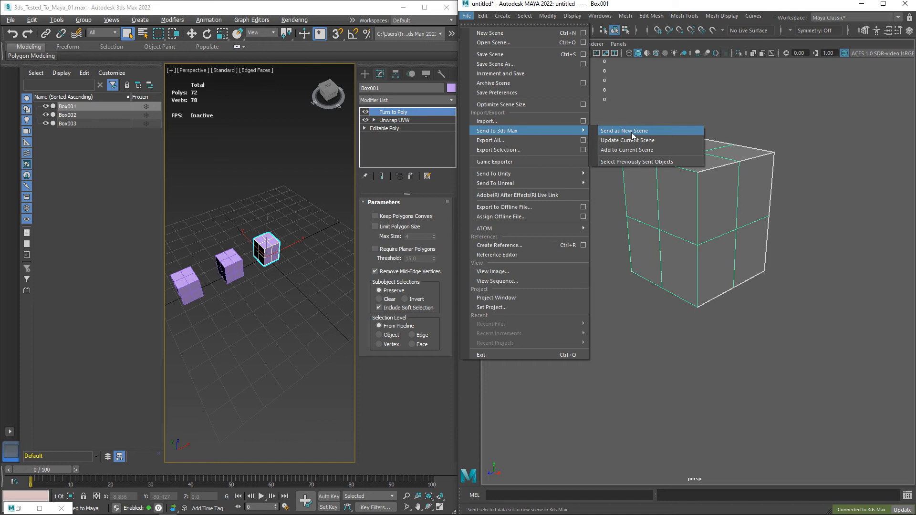
{"action": "mouse_move", "coordinate": [637, 140]}
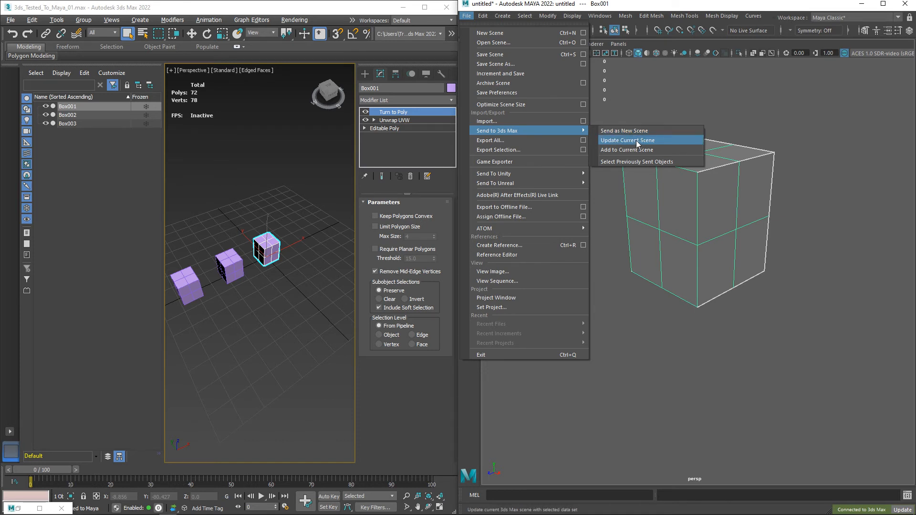
{"action": "mouse_move", "coordinate": [625, 131]}
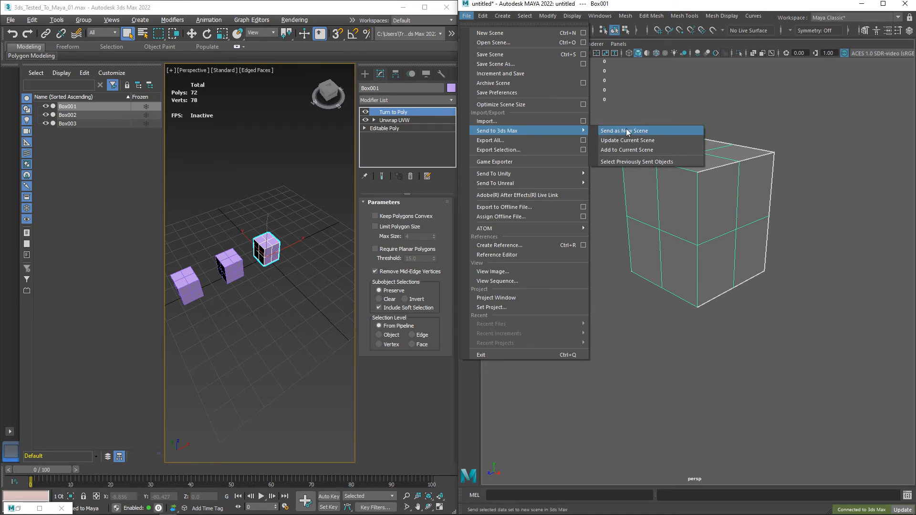
{"action": "left_click", "coordinate": [624, 130]}
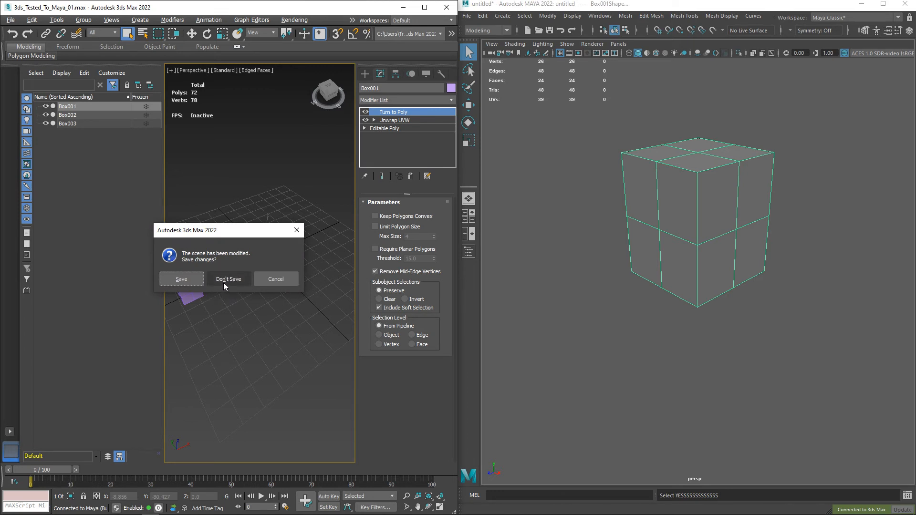
Discard the old 3ds Max scene without saving and maximize the Perspective viewport.
{"action": "left_click", "coordinate": [228, 279]}
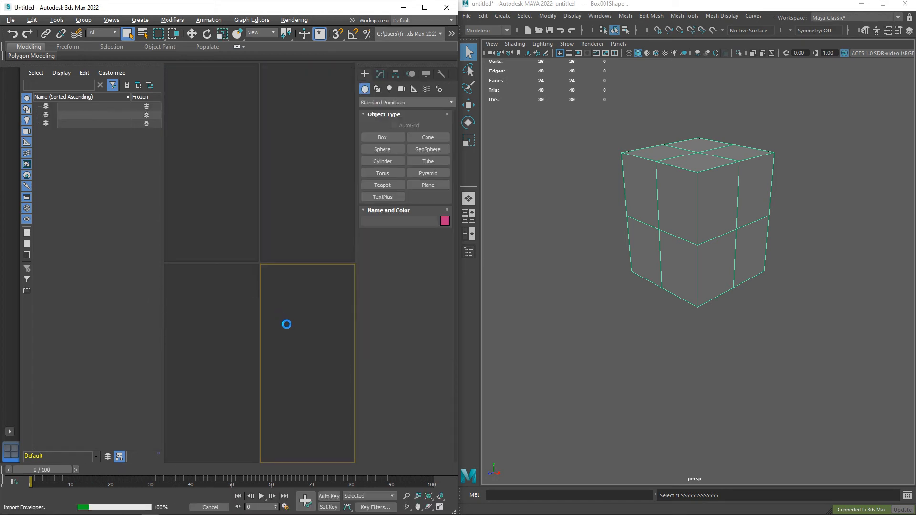
{"action": "left_click", "coordinate": [266, 270]}
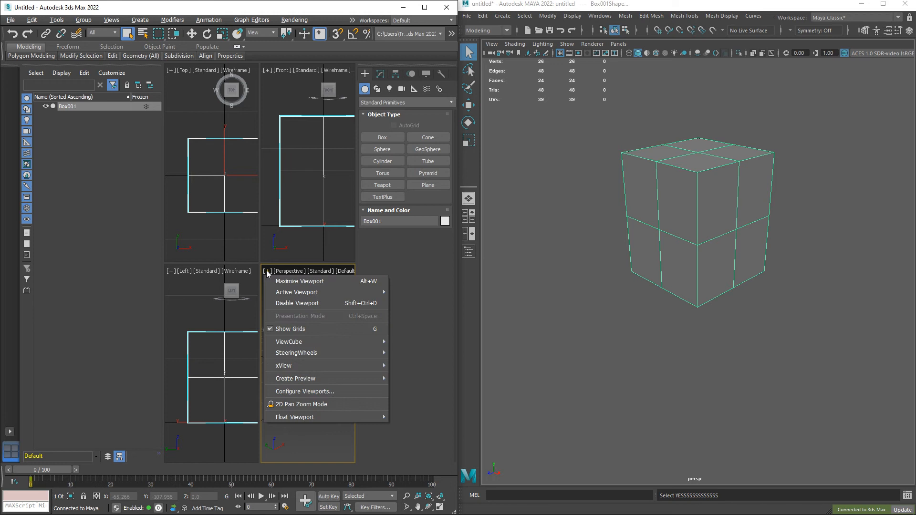
{"action": "left_click", "coordinate": [300, 280]}
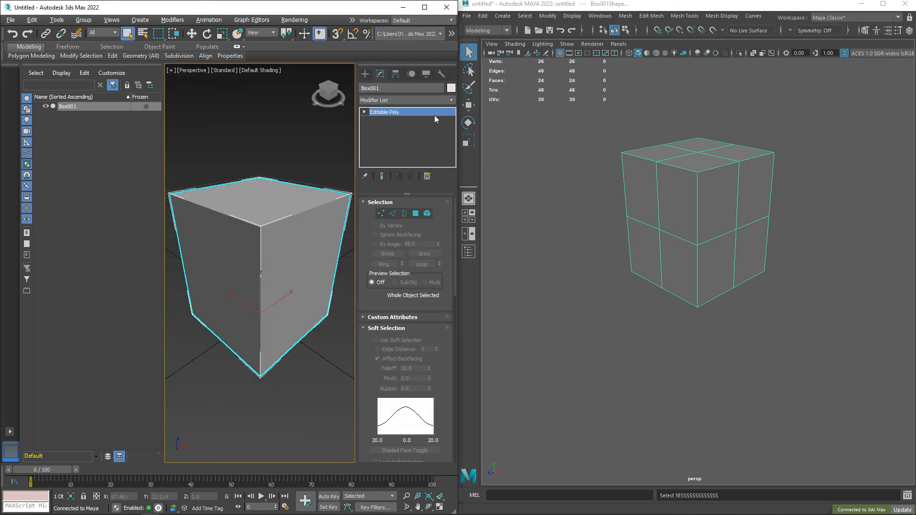
Enter Edge mode on the box's Editable Poly and add an Unwrap UVW modifier.
{"action": "left_click", "coordinate": [391, 213]}
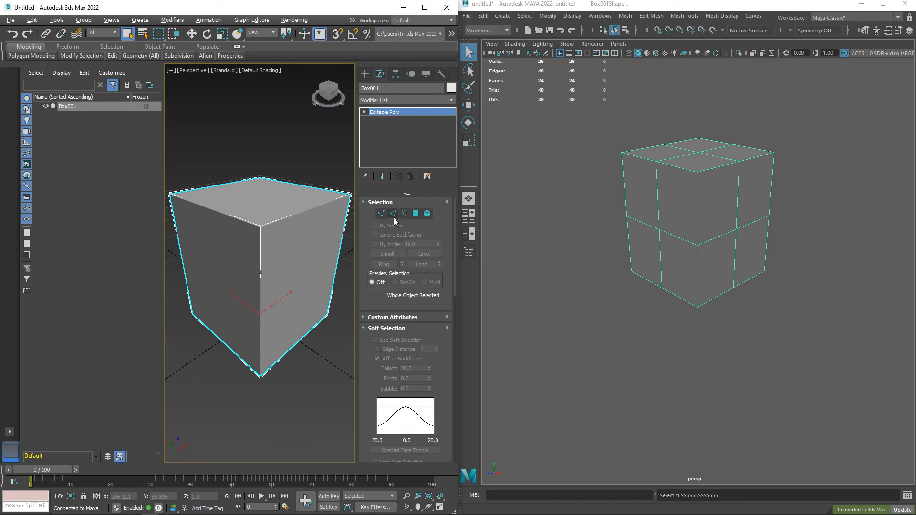
{"action": "left_click", "coordinate": [393, 213]}
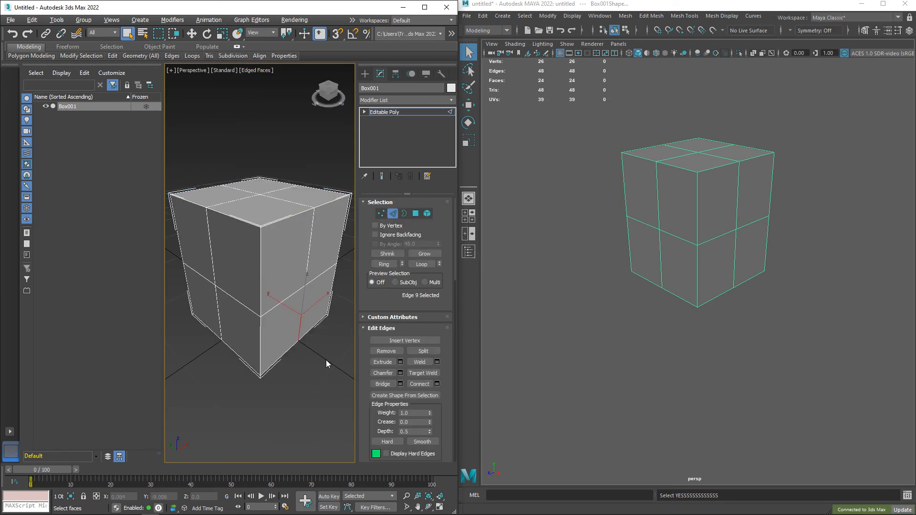
{"action": "left_click", "coordinate": [407, 99]}
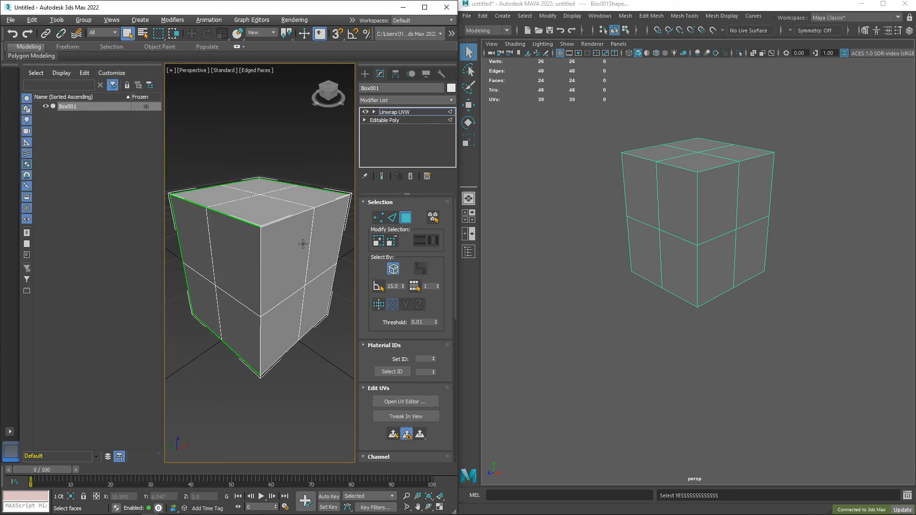
Switch to Maya with the second box merged as Sam and begin sending it to 3ds Max.
{"action": "left_click", "coordinate": [540, 312]}
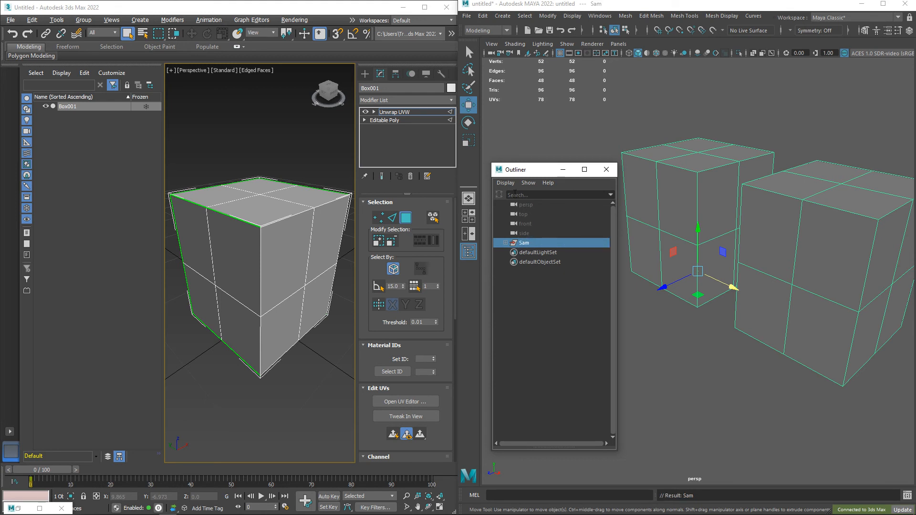
{"action": "left_click", "coordinate": [467, 16]}
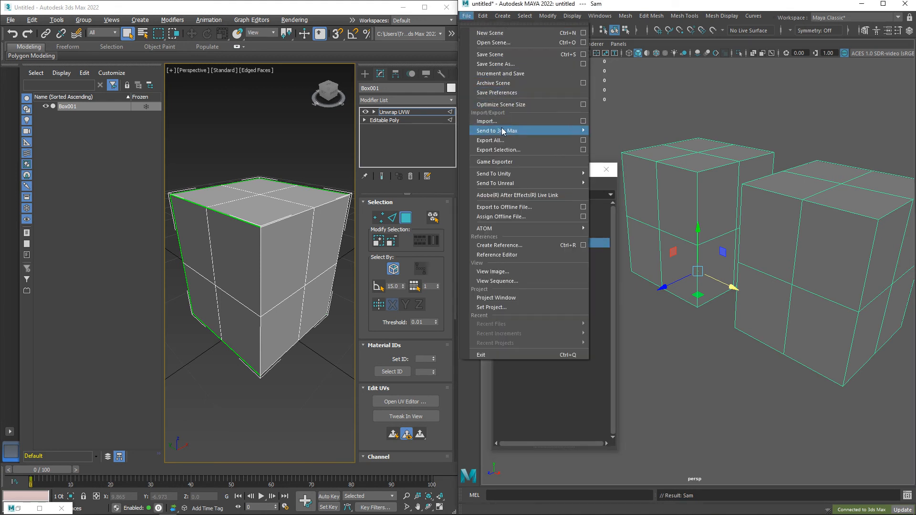